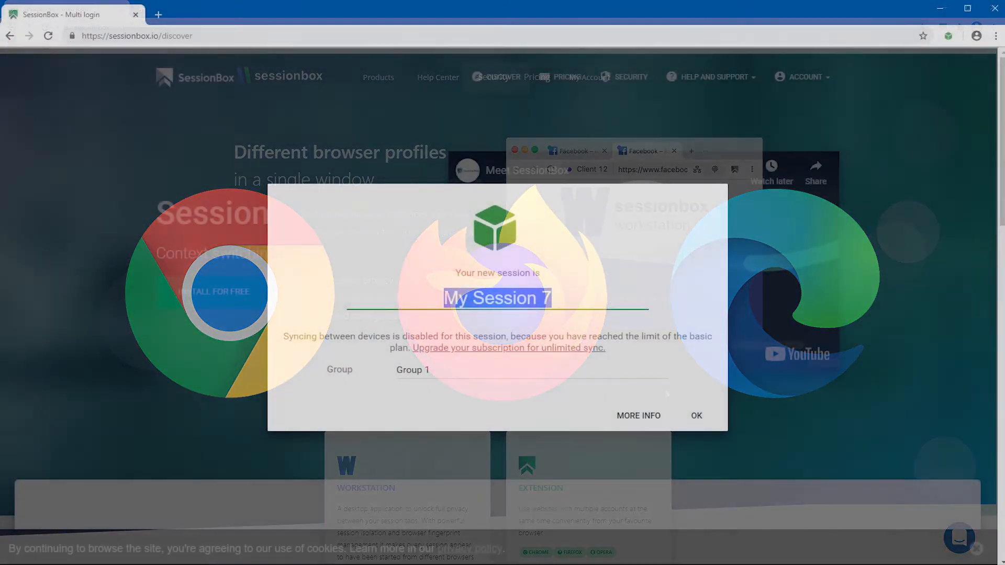
- Name the session 'Sessionbox Sample', set its group to 'Sample Group 01' and confirm
text(Sessi)
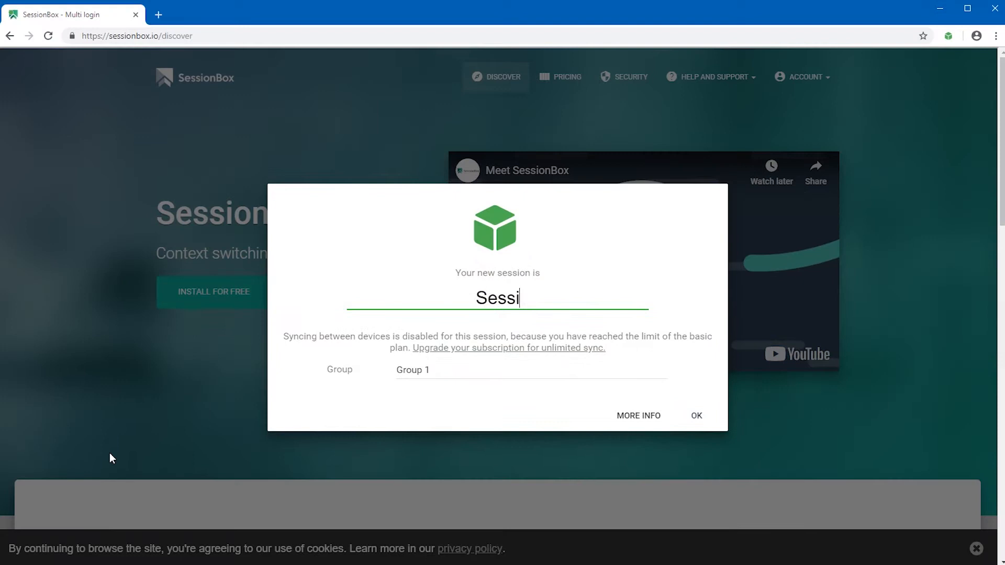
text(onbox Sample)
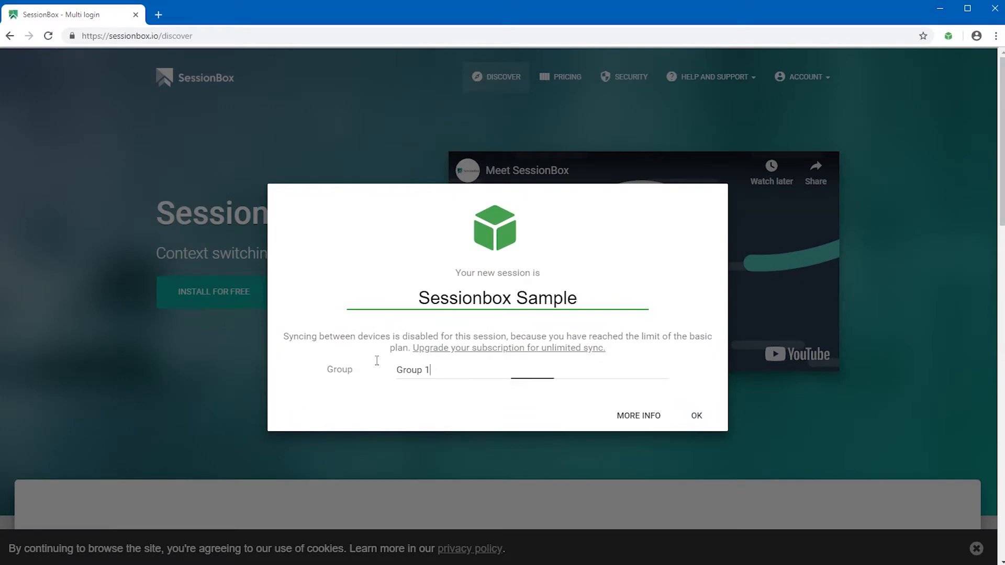
text(Sam)
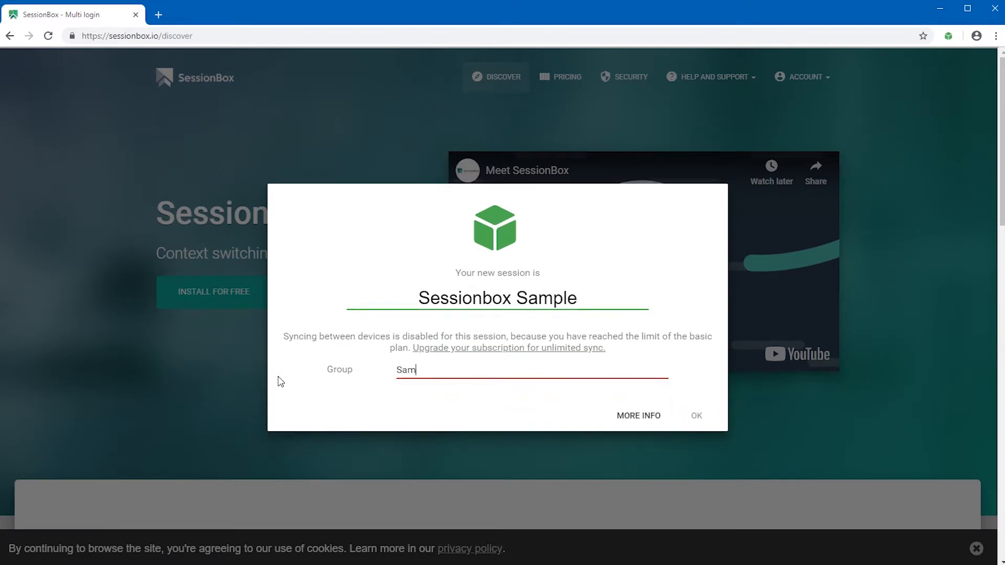
text(ple Group 01)
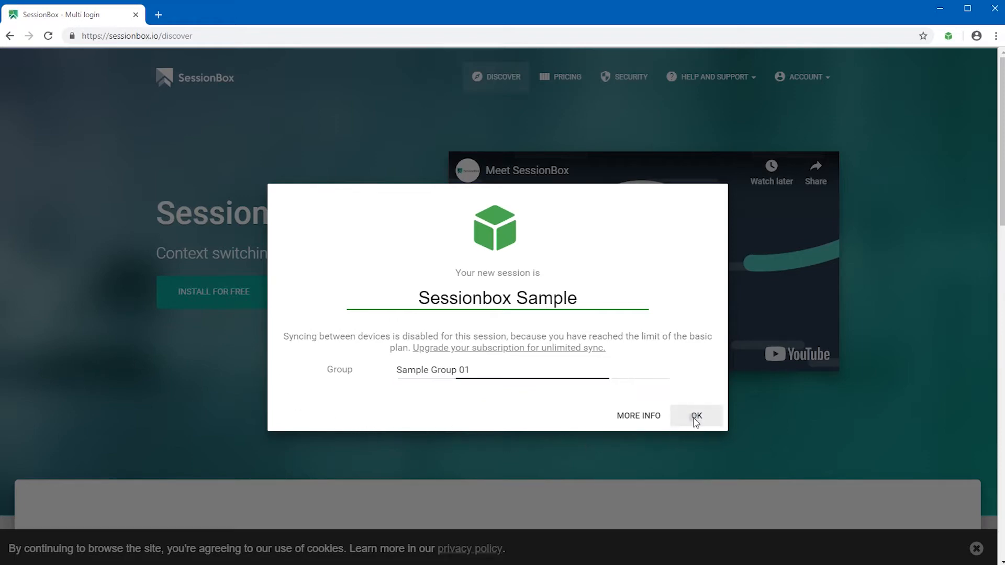
click(696, 416)
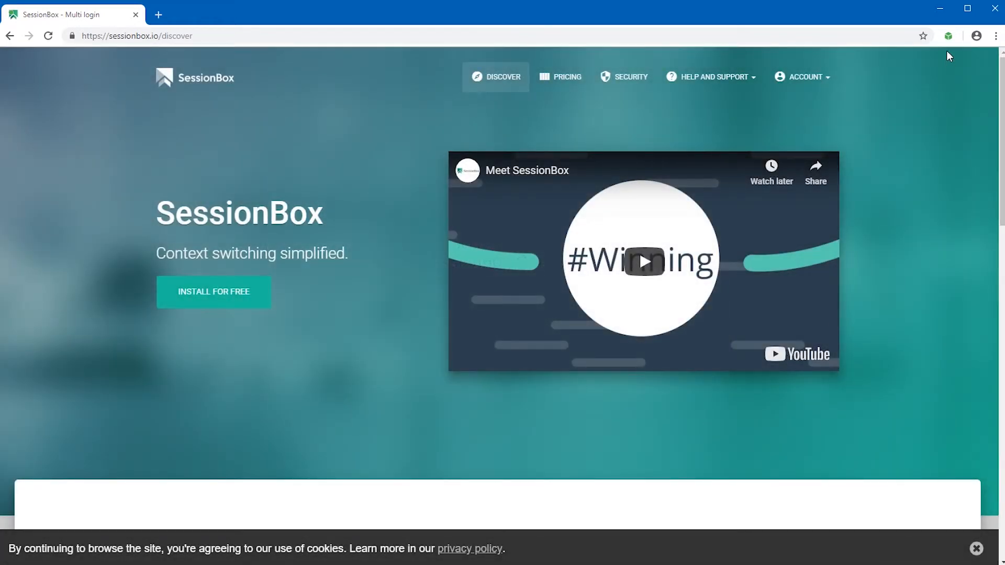
- In the session list, set the sort dropdown to Show by Group
click(948, 36)
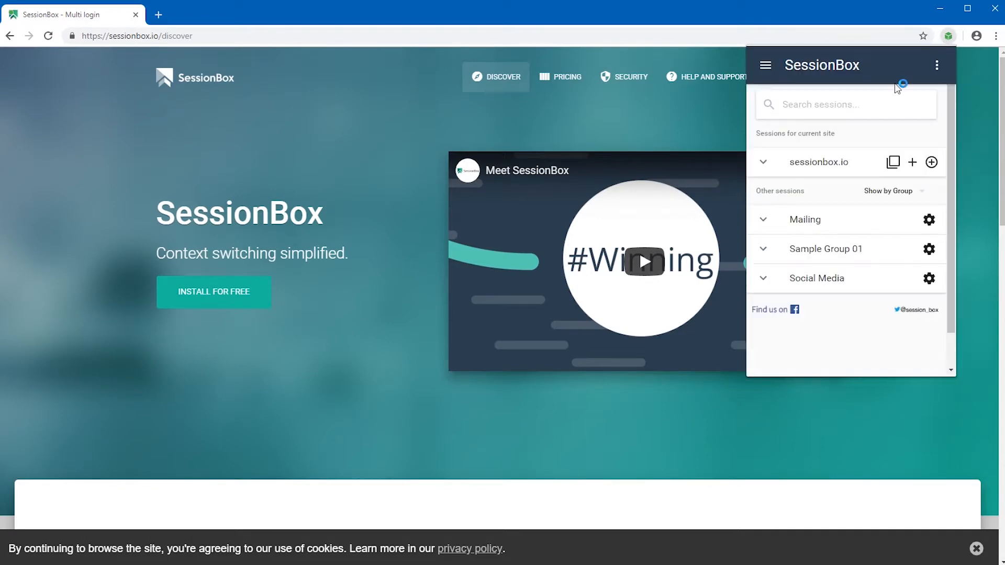
click(891, 191)
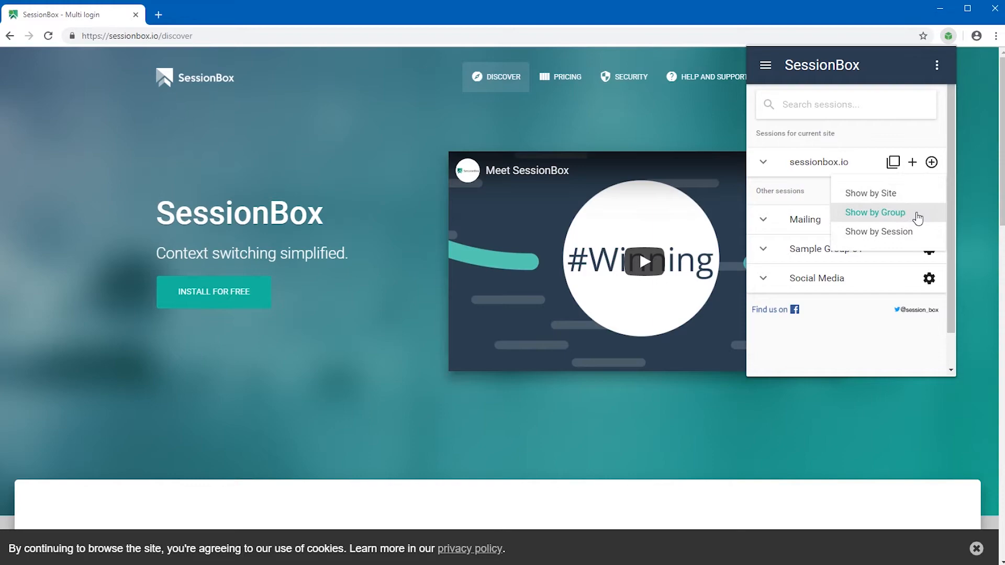
click(874, 212)
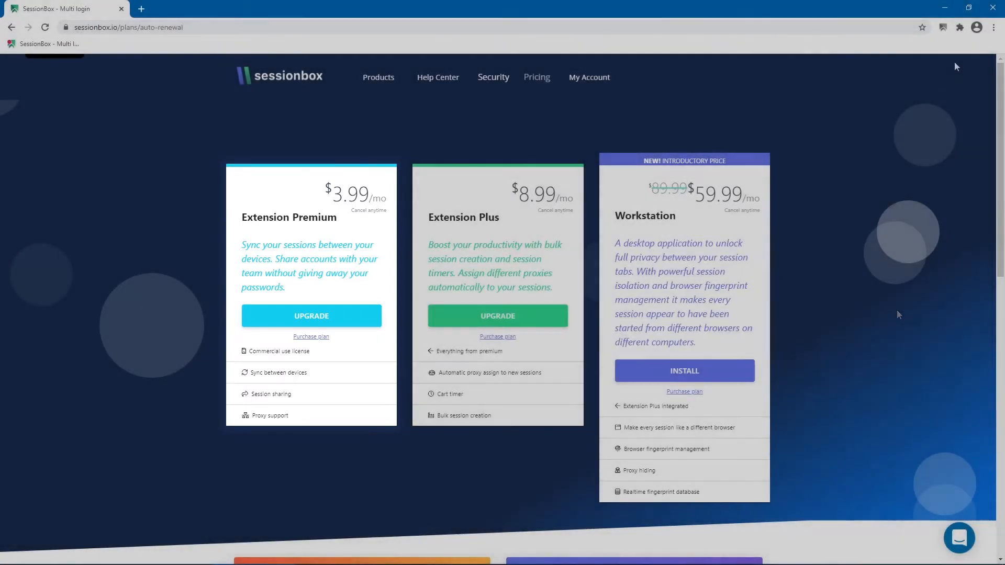
- In the extension settings, toggle 'Turn off sync by default' on and back off
click(943, 28)
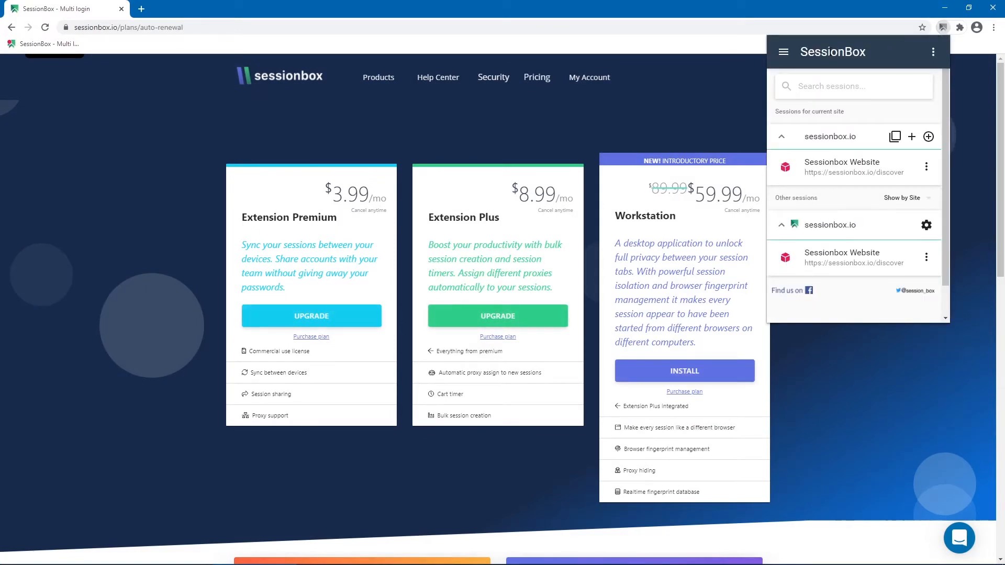
click(783, 51)
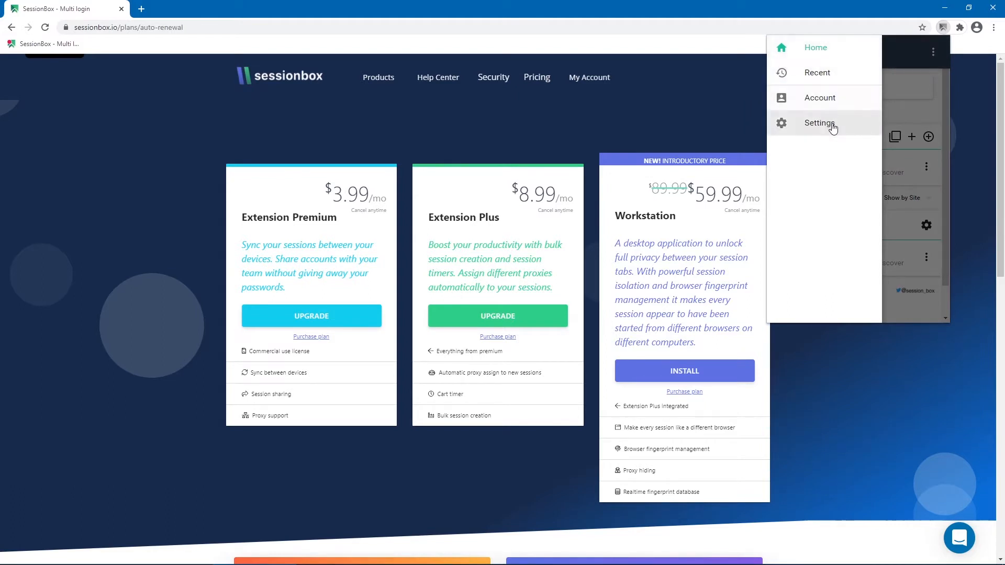
click(819, 124)
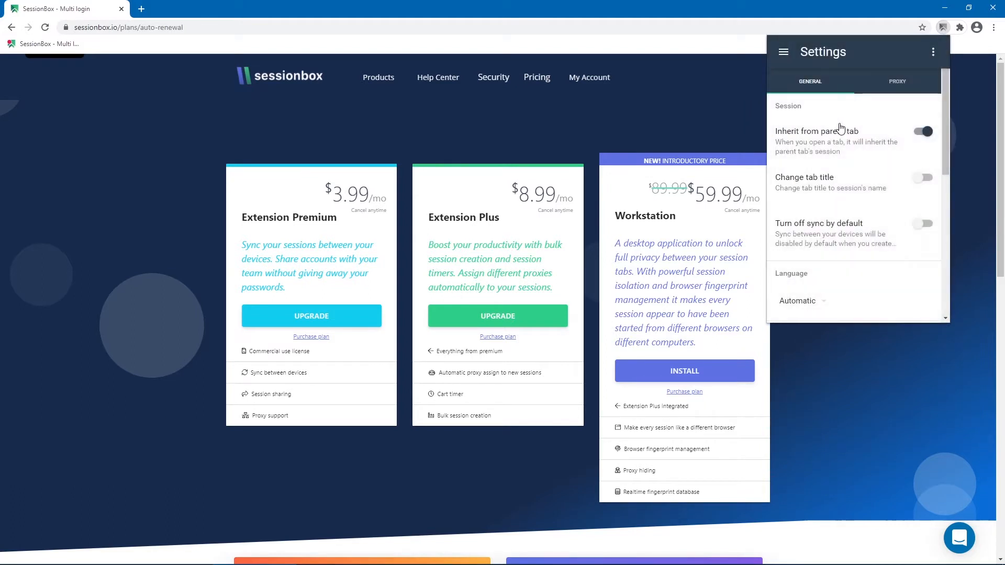
scroll(down, 3)
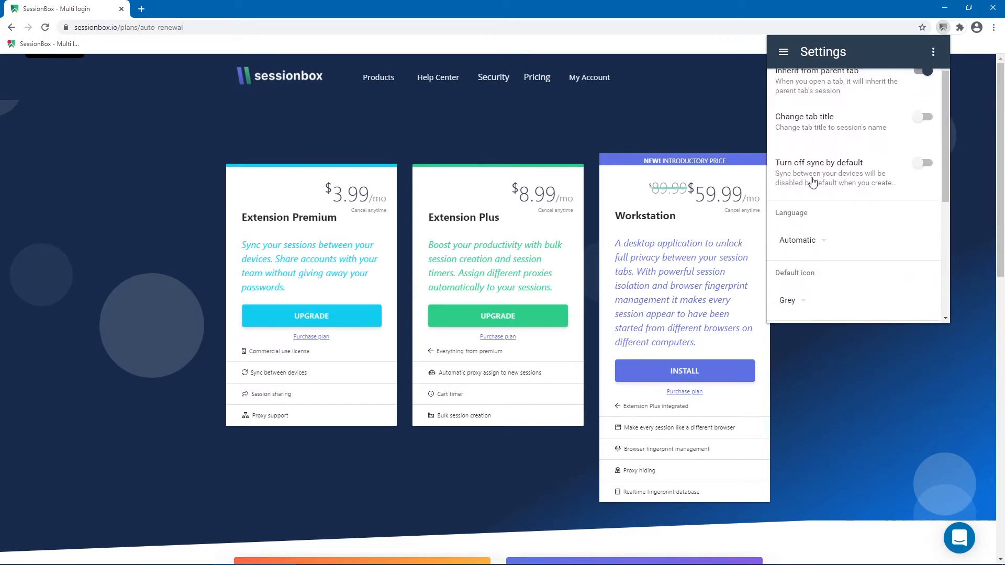
click(922, 163)
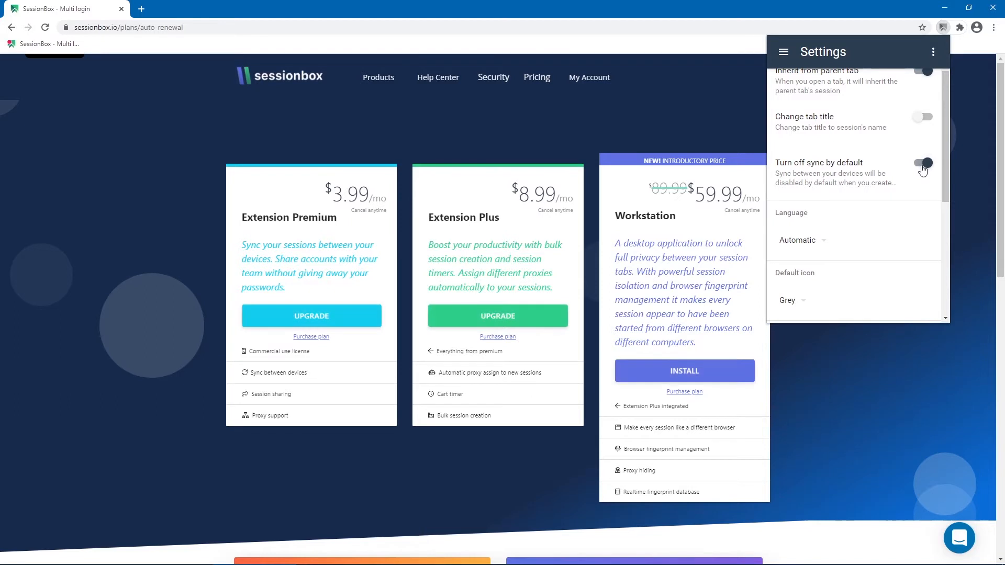
click(923, 163)
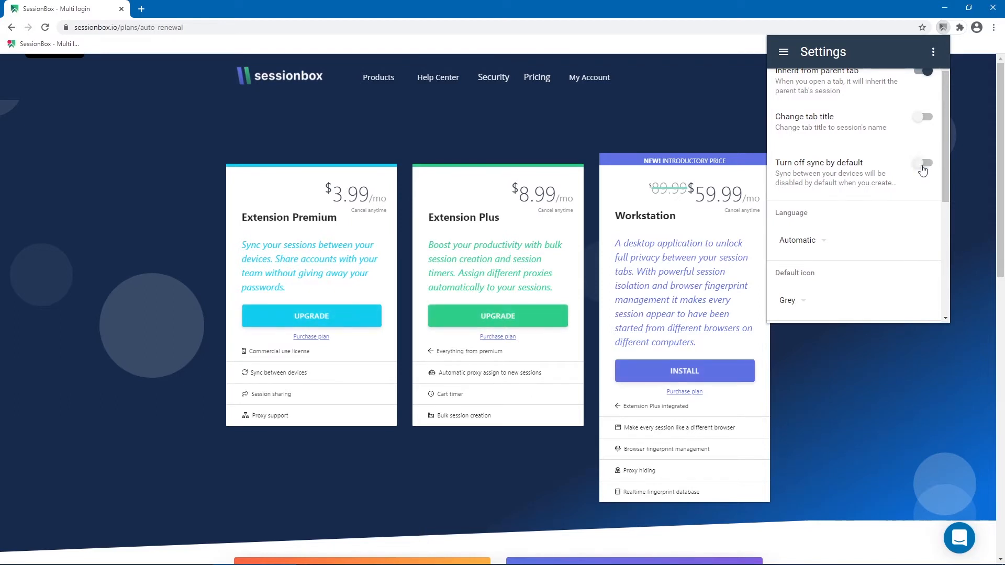
mouse_move(939, 169)
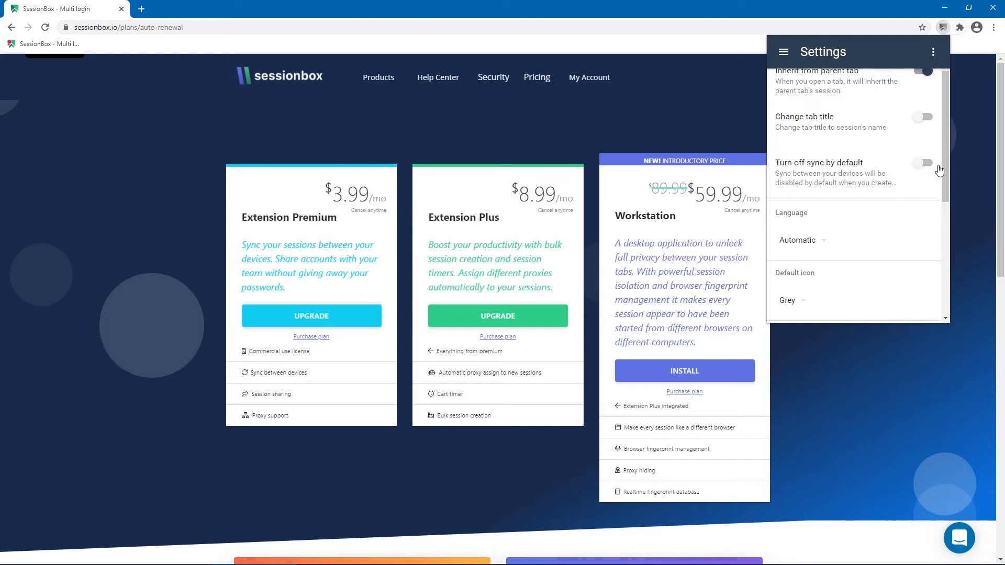
scroll(up, 3)
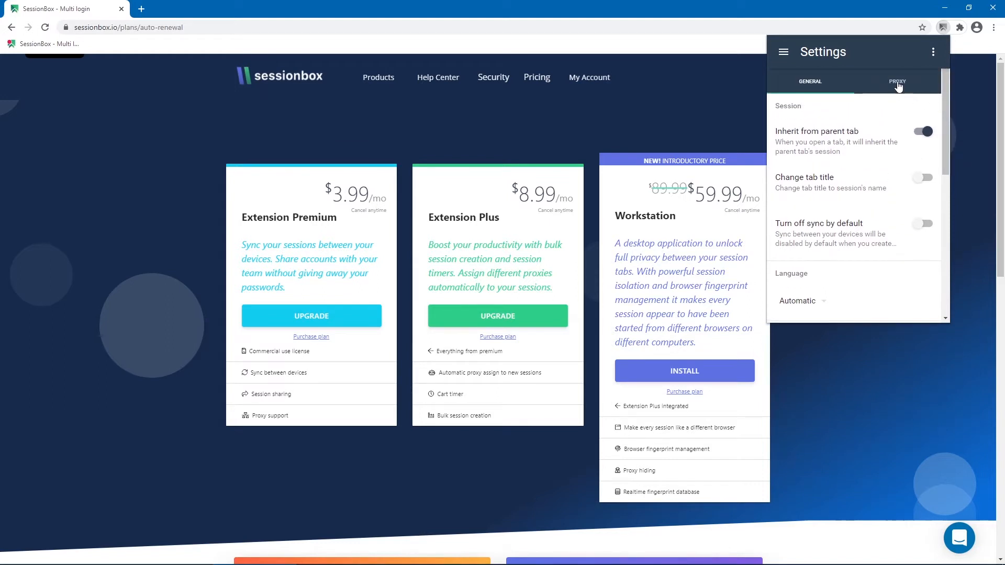
- Show the Proxy settings and start the Add new proxy form
click(902, 82)
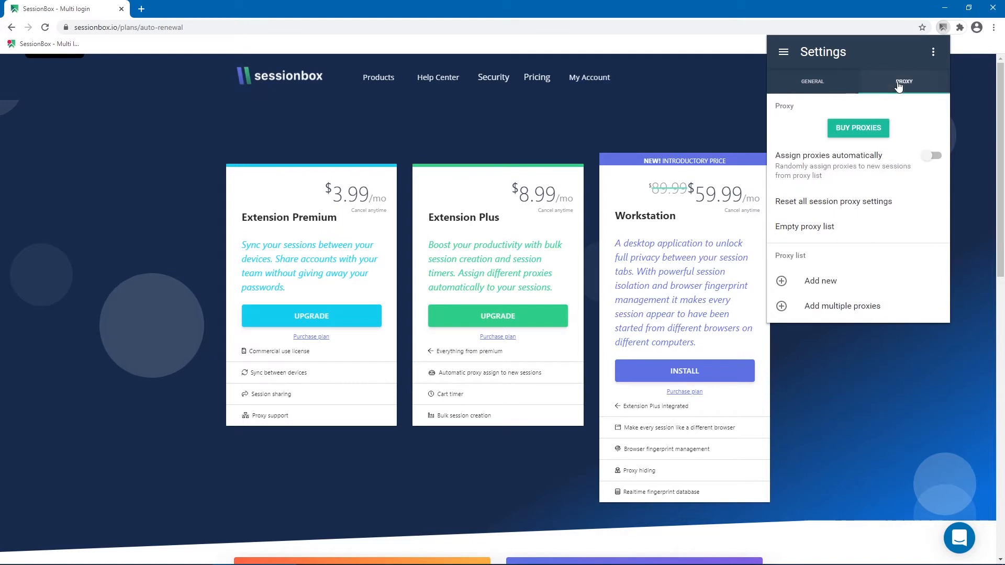
mouse_move(833, 201)
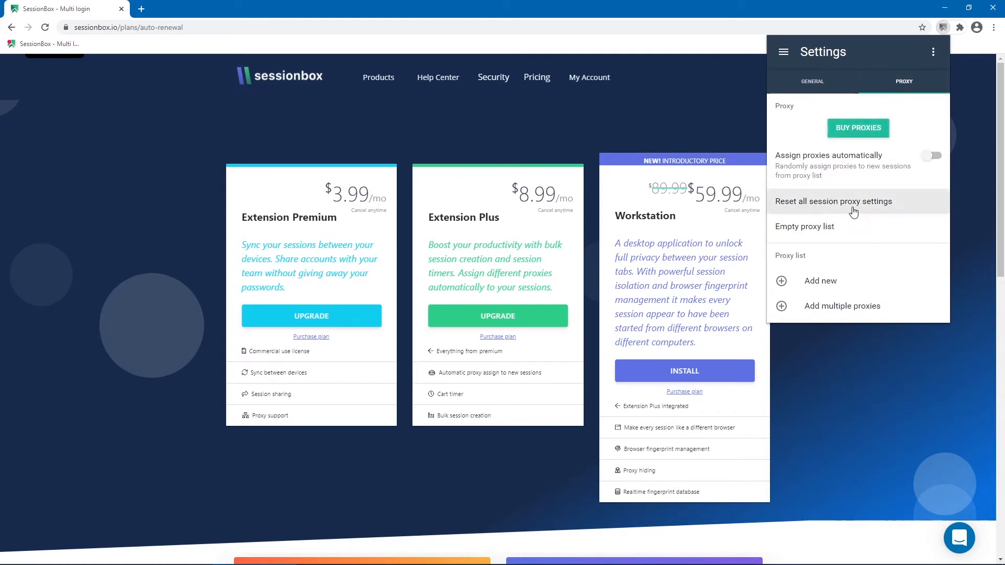
mouse_move(851, 307)
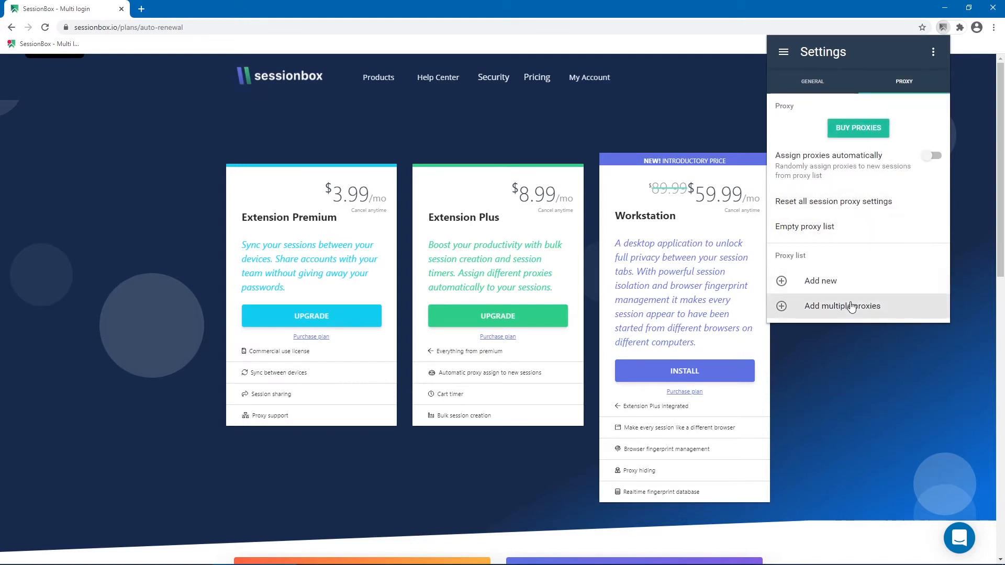
mouse_move(865, 287)
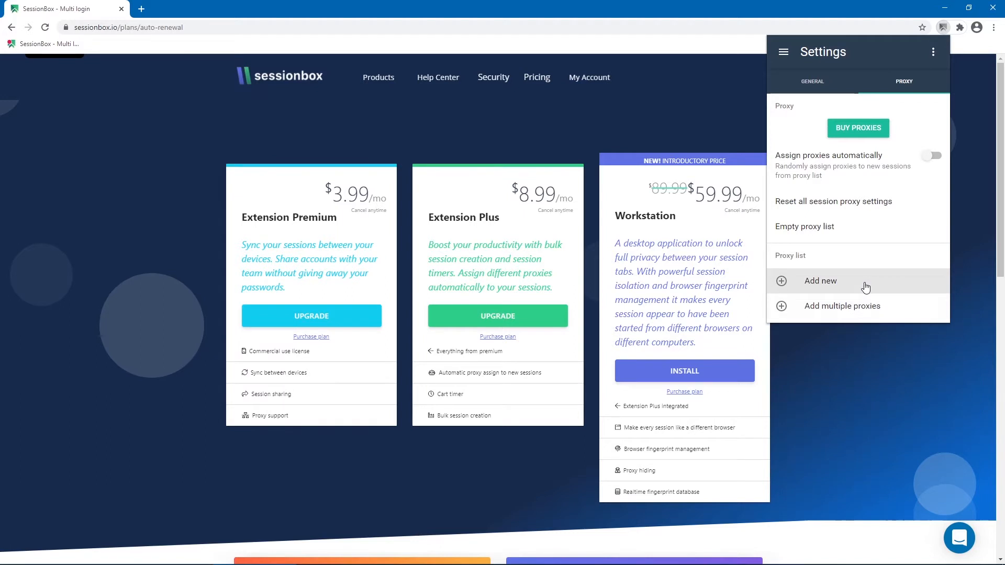
click(820, 281)
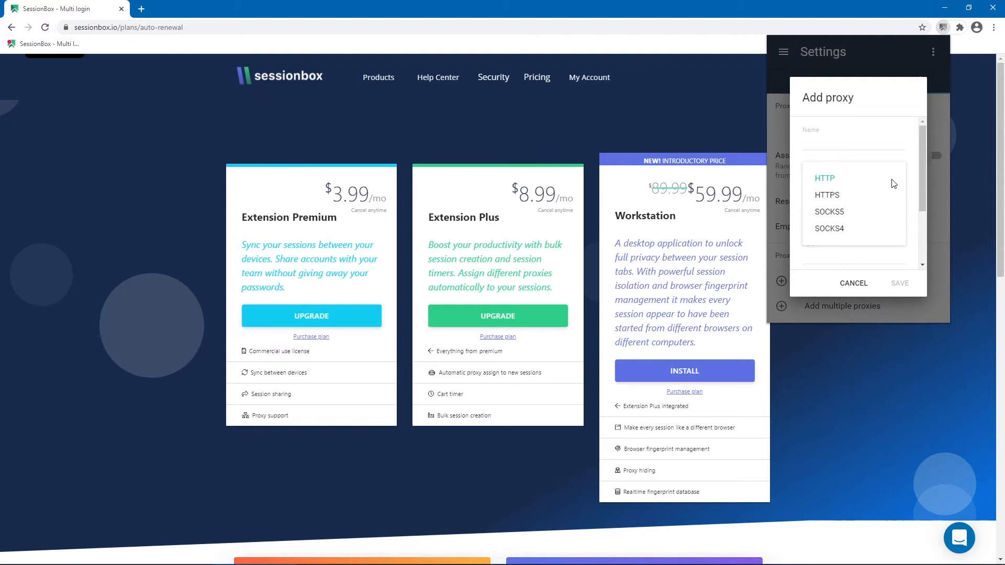
mouse_move(863, 196)
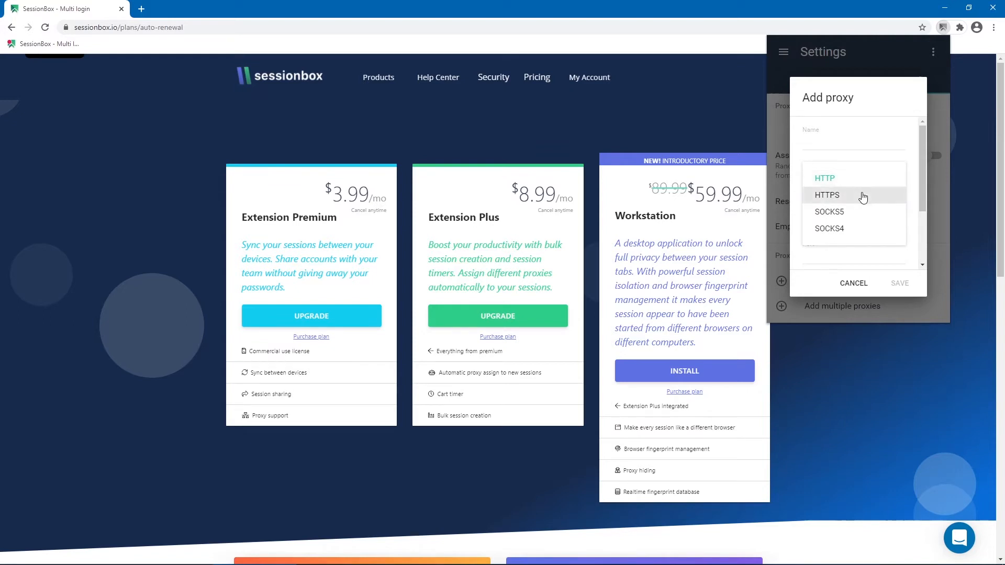
mouse_move(869, 230)
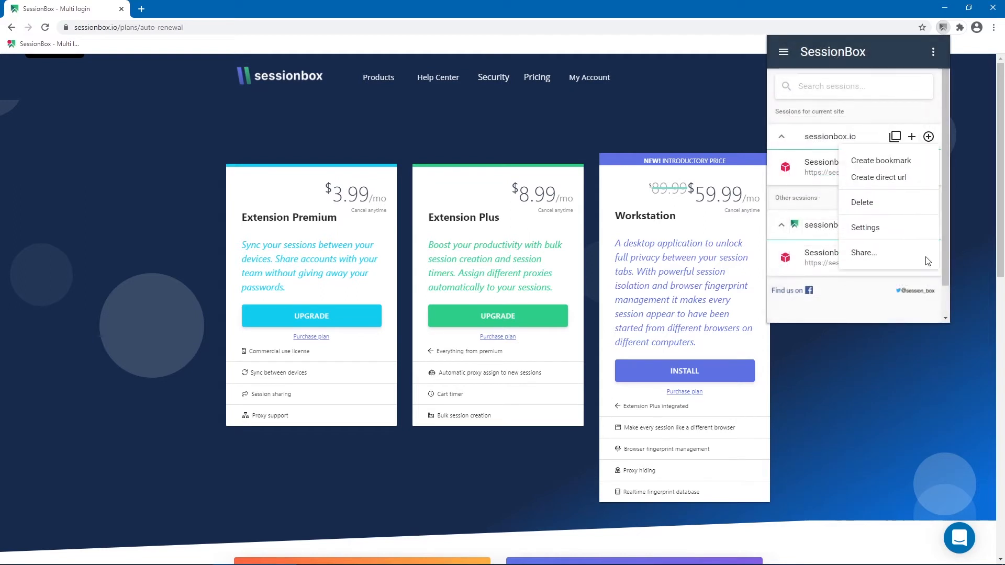
- Open sharing for the Sessionbox Website session and list the share time limits
click(864, 252)
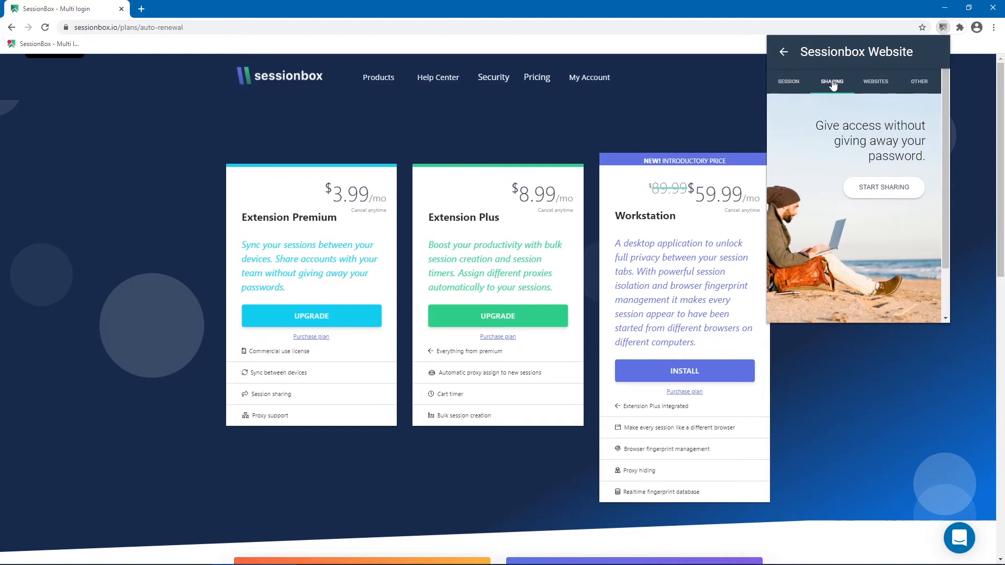
mouse_move(884, 187)
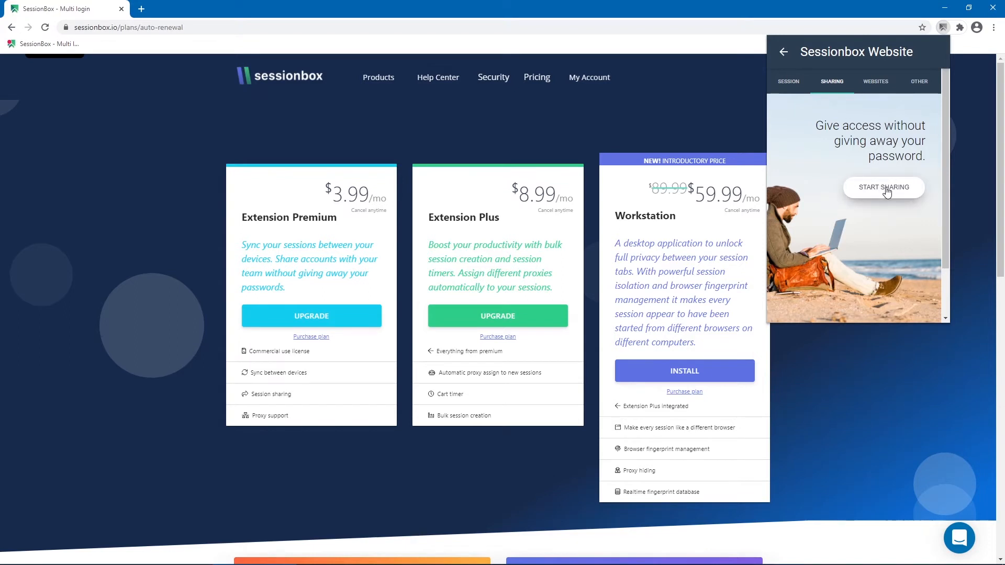
click(883, 186)
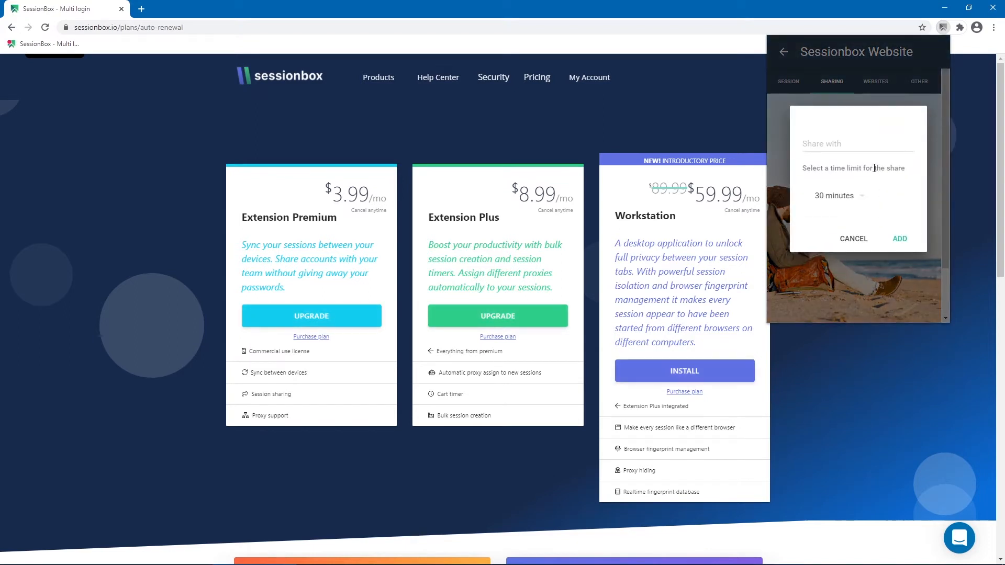
mouse_move(857, 199)
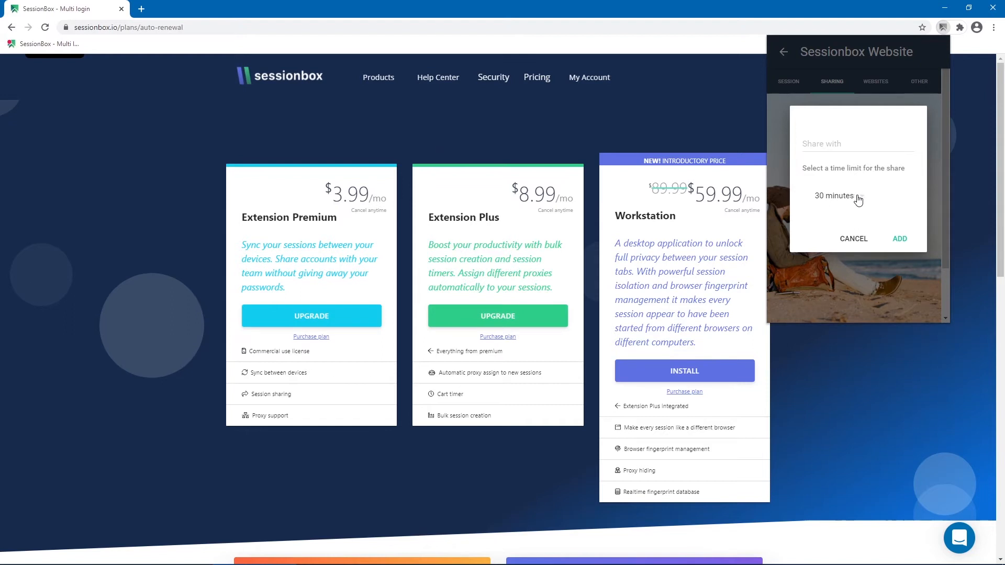
click(835, 195)
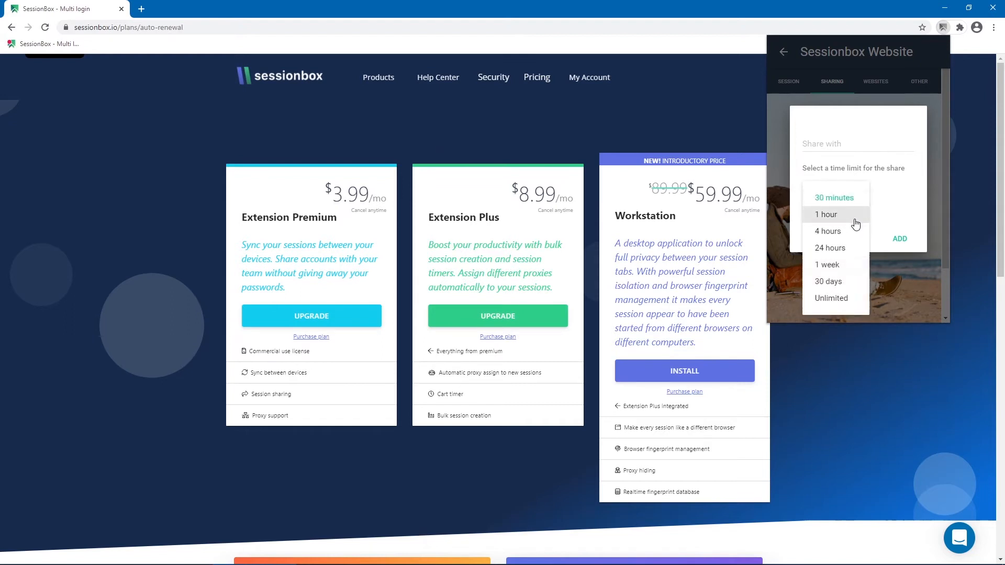
mouse_move(831, 298)
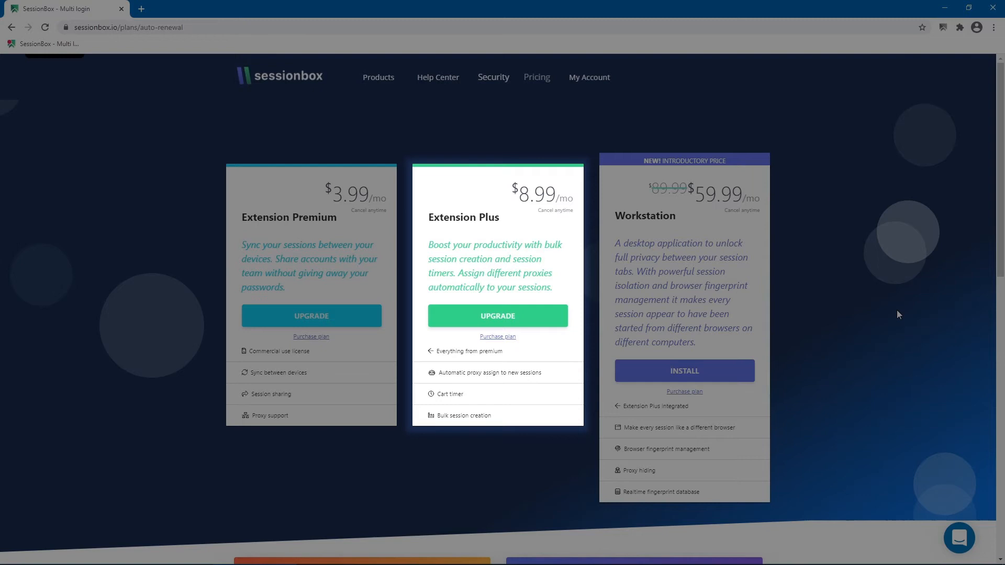
- View the Proxy settings' automatic proxy assignment option, then return to General
click(942, 27)
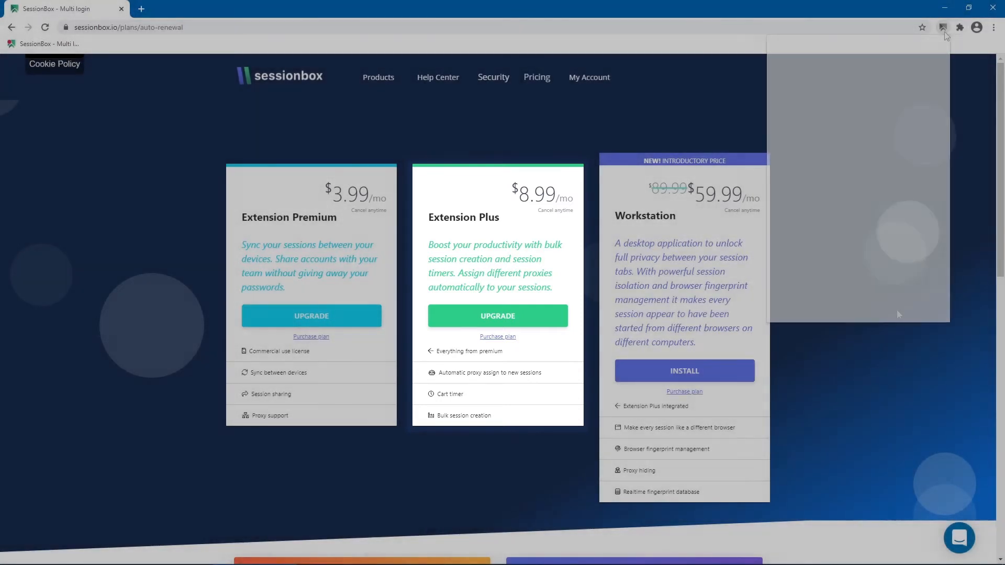
click(943, 27)
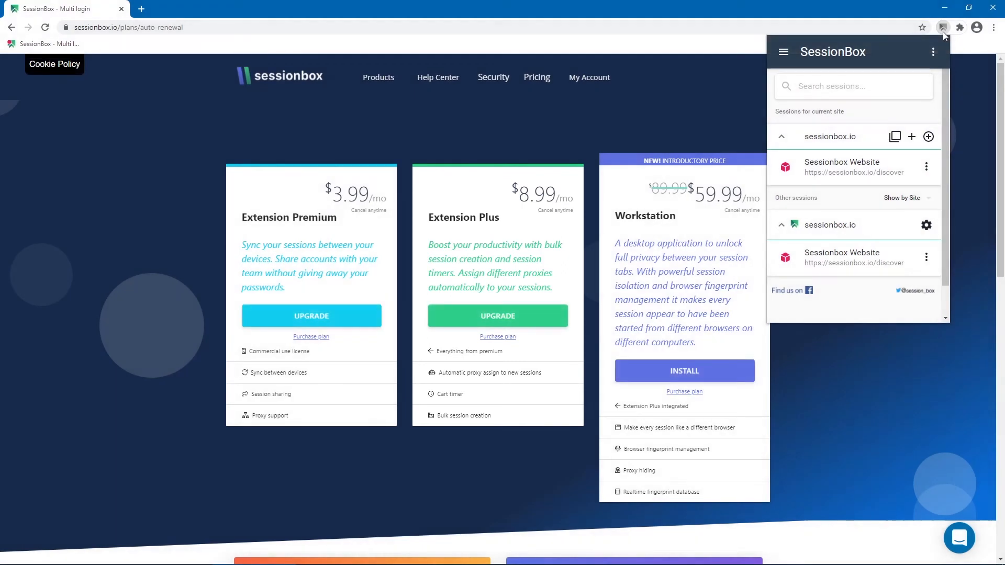
click(783, 52)
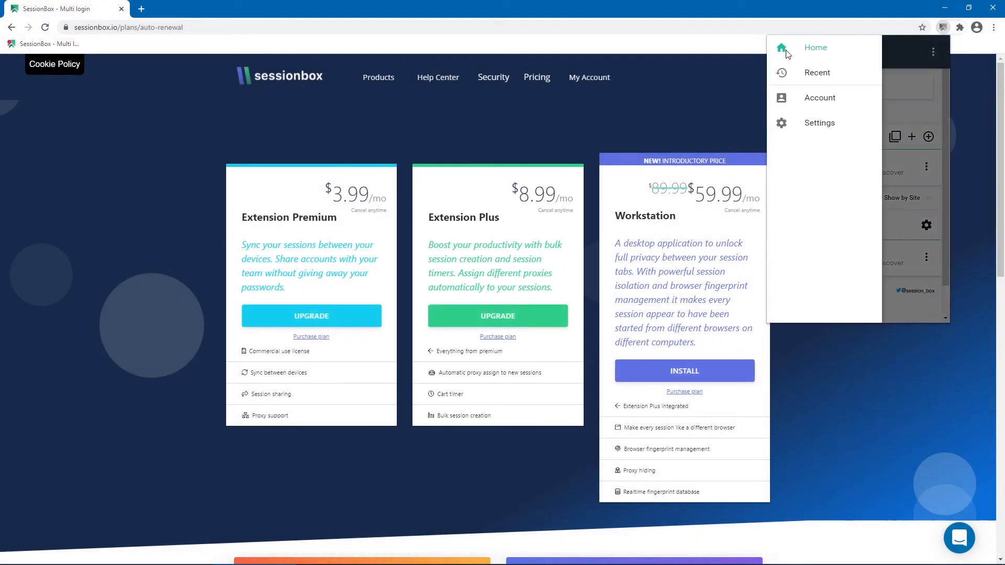
click(819, 123)
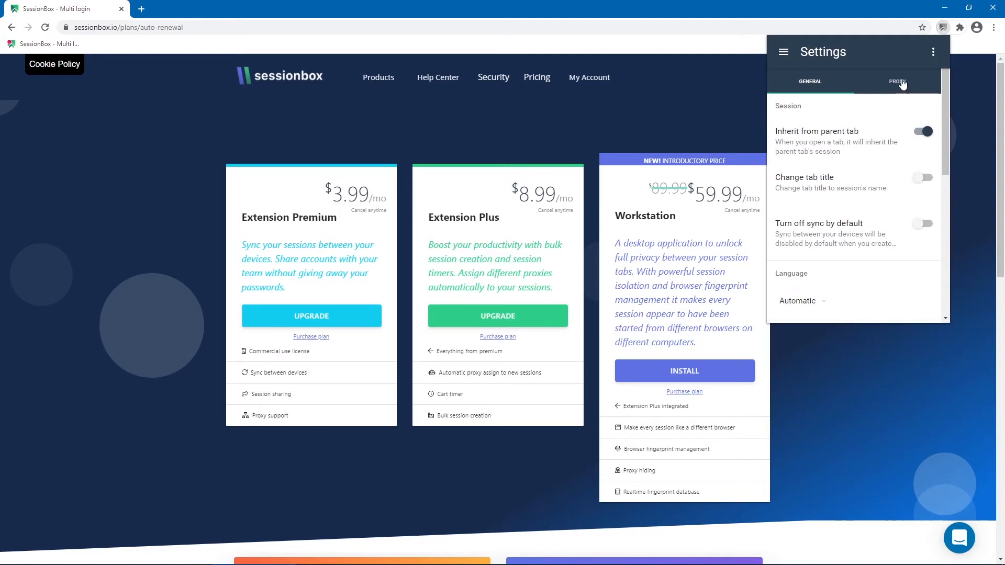
click(900, 81)
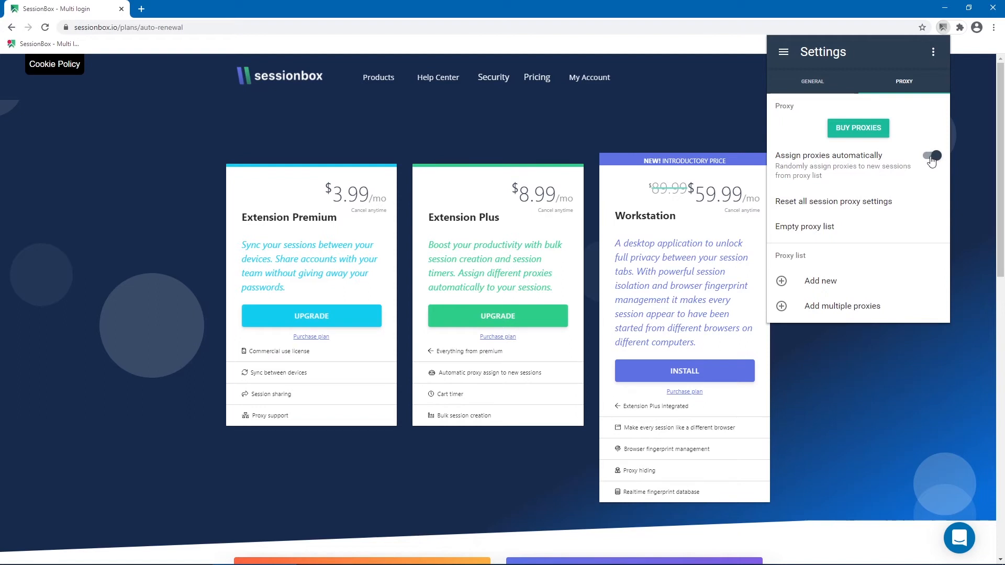
click(812, 82)
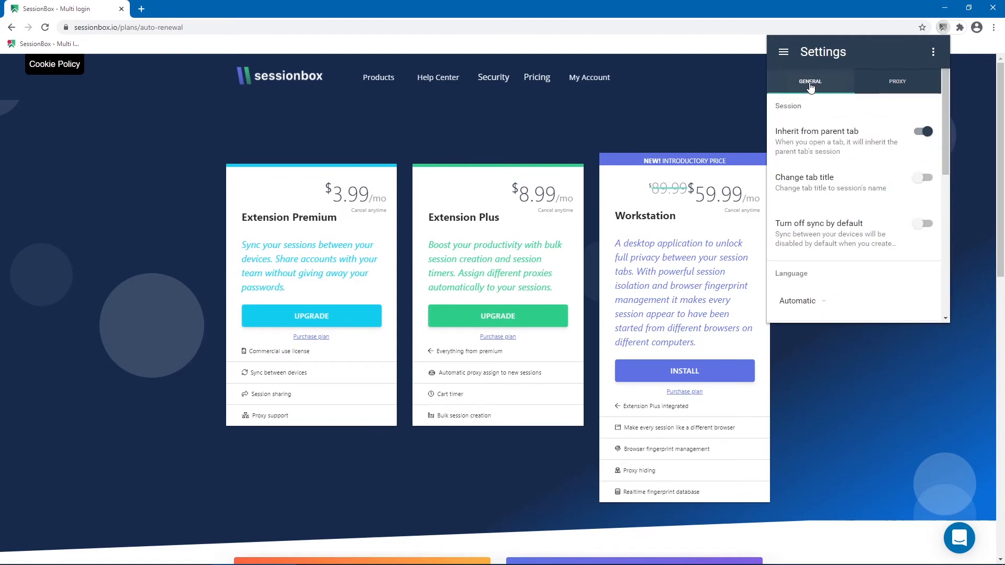
- Under Other in the General settings, switch the Session (Cart) timer setting
scroll(down, 3)
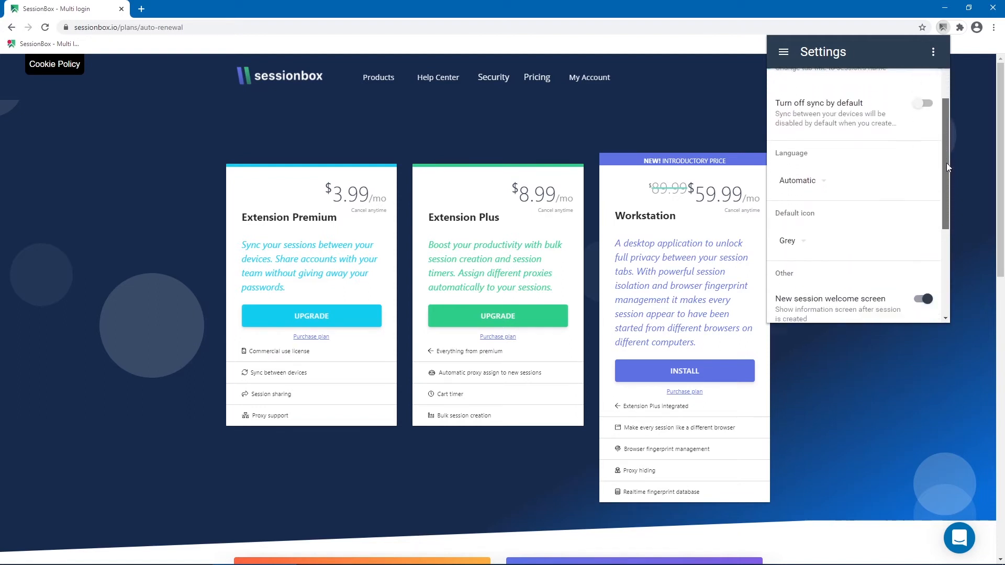
scroll(down, 3)
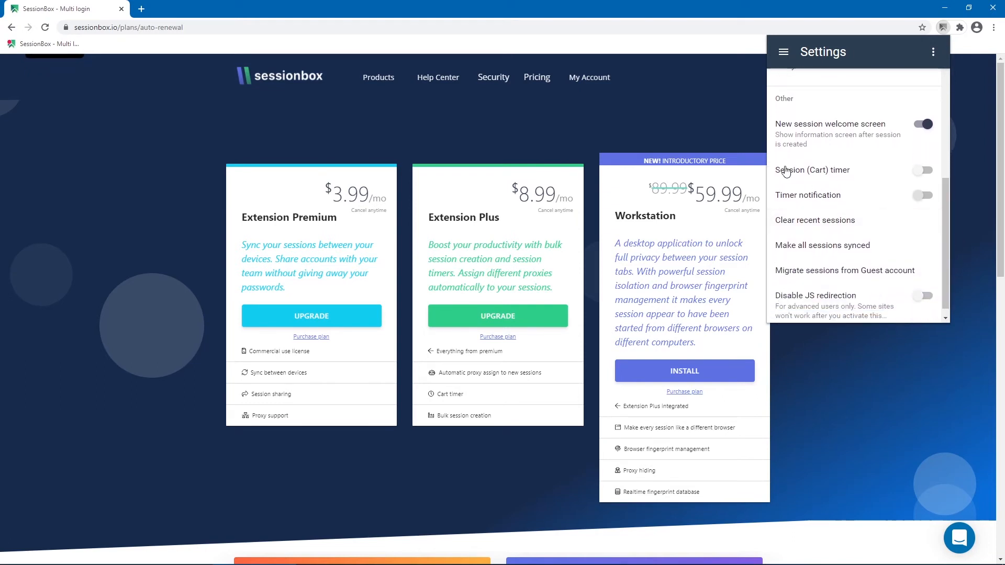
mouse_move(921, 169)
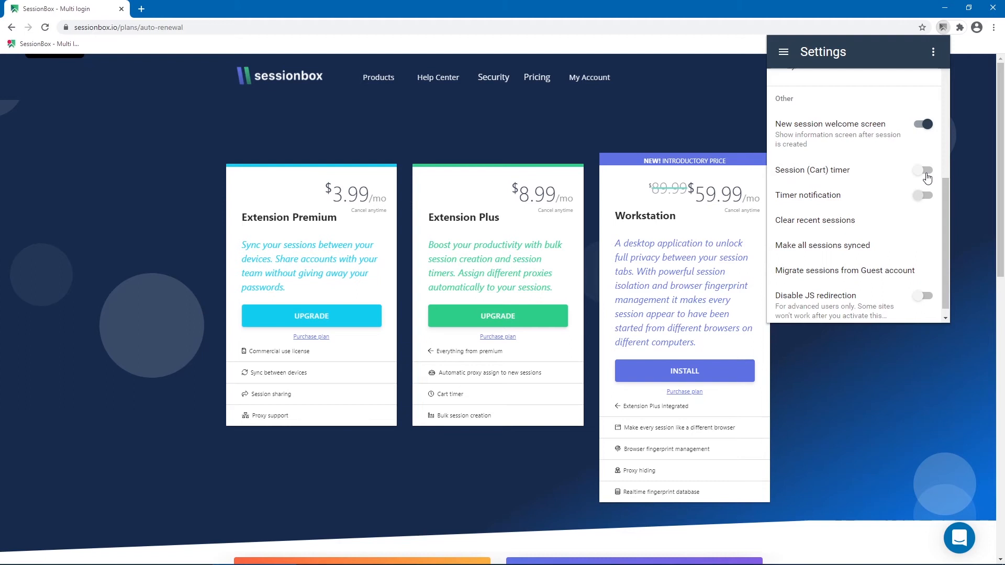
click(922, 169)
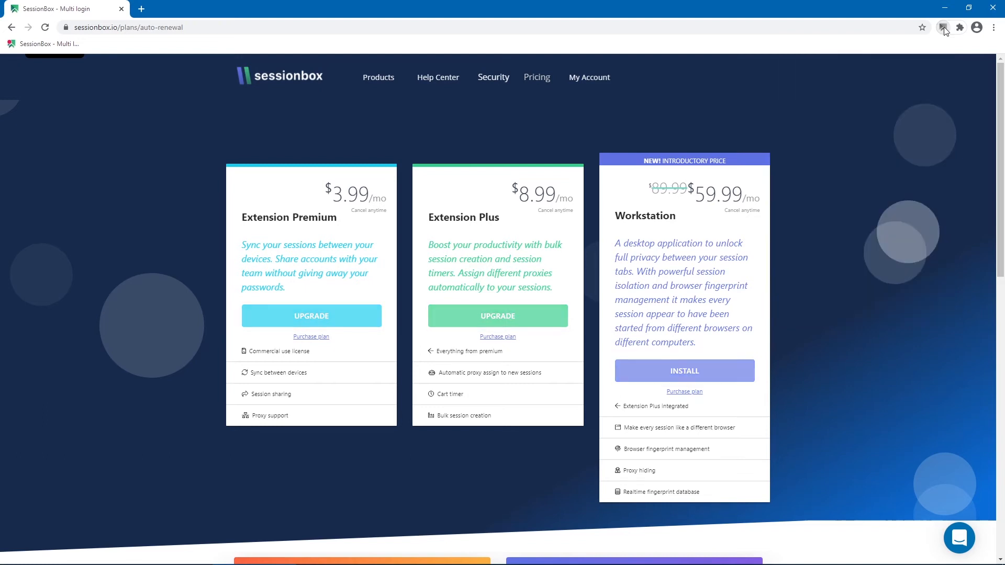
- Clone the current page into multiple temporary sessions and confirm the count
click(943, 27)
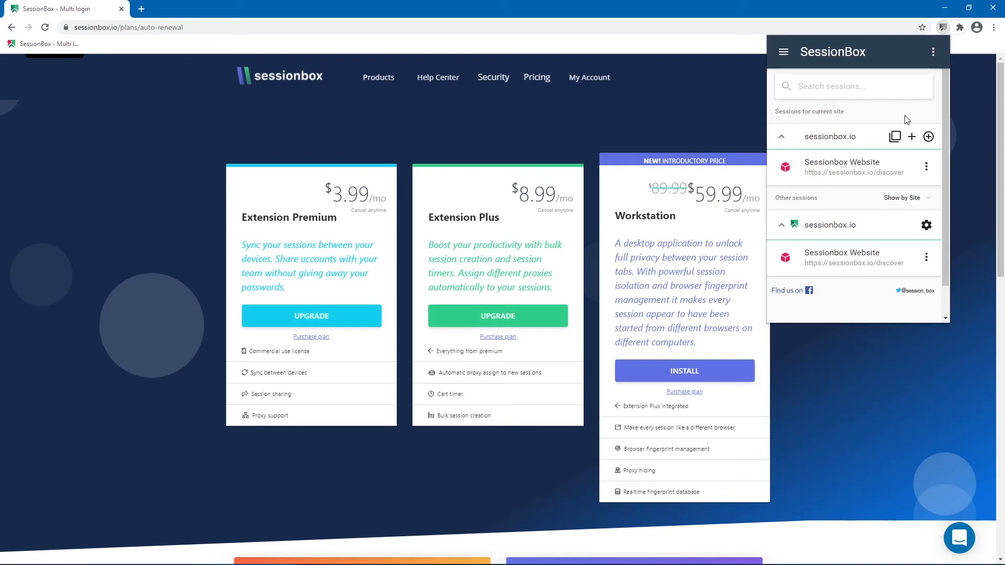
mouse_move(894, 136)
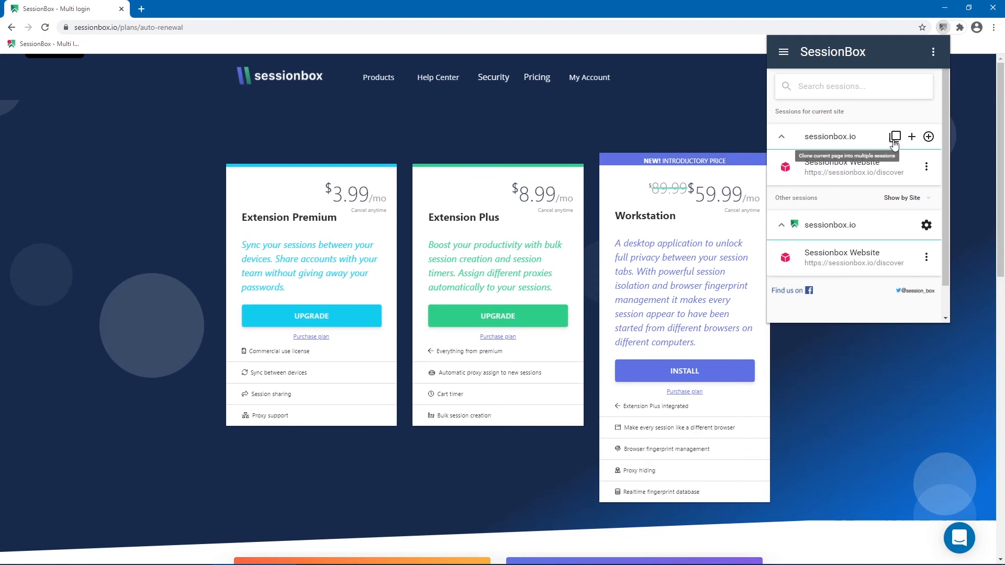
click(895, 136)
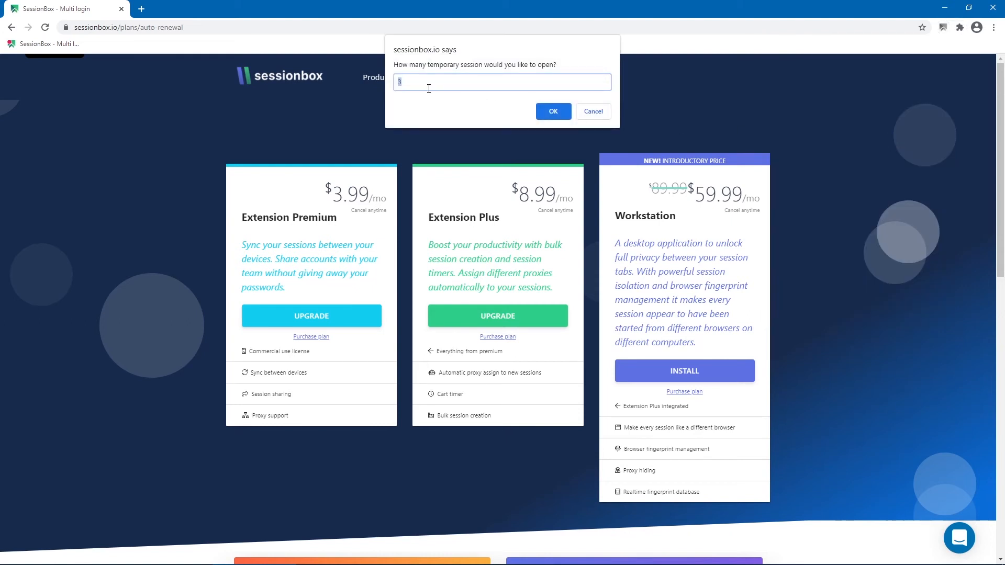
mouse_move(453, 97)
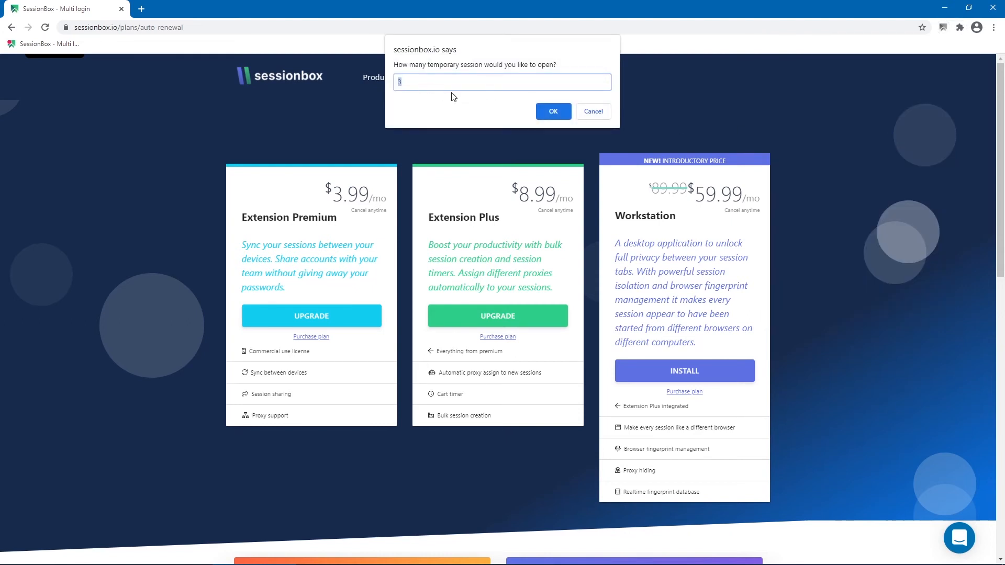
click(551, 111)
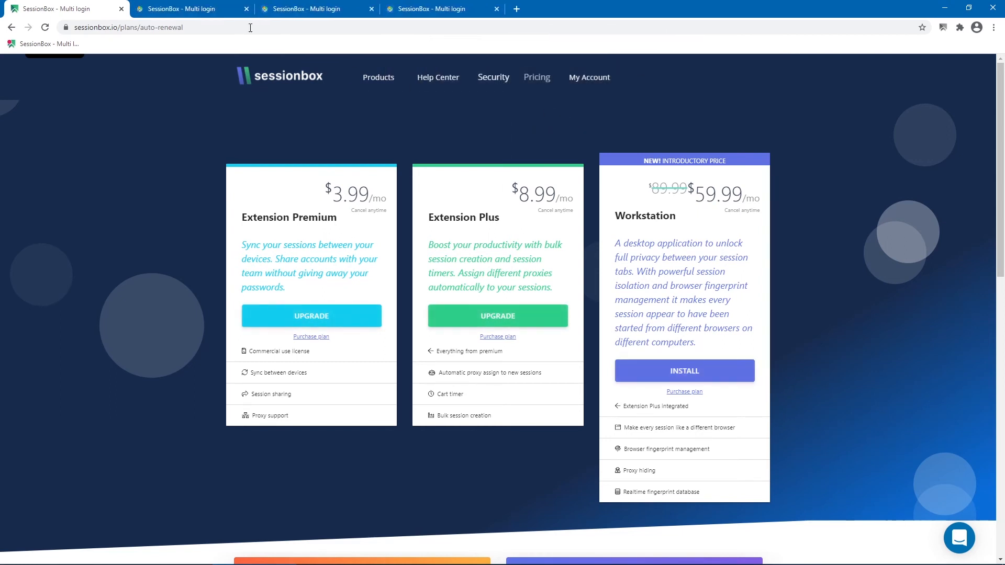
mouse_move(428, 9)
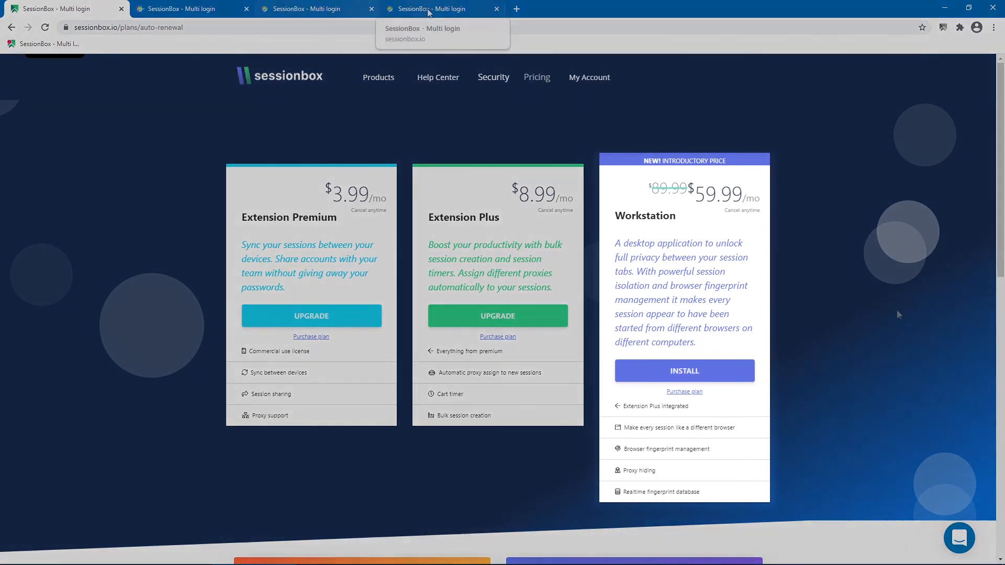
- In the Workstation login window, accept the Terms of Use and Privacy Policy
click(495, 8)
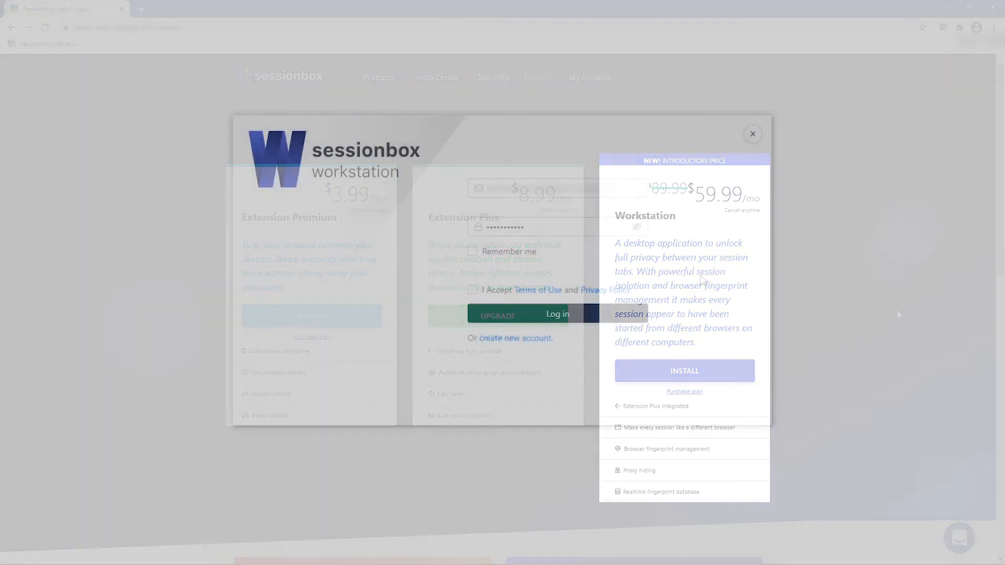
click(753, 134)
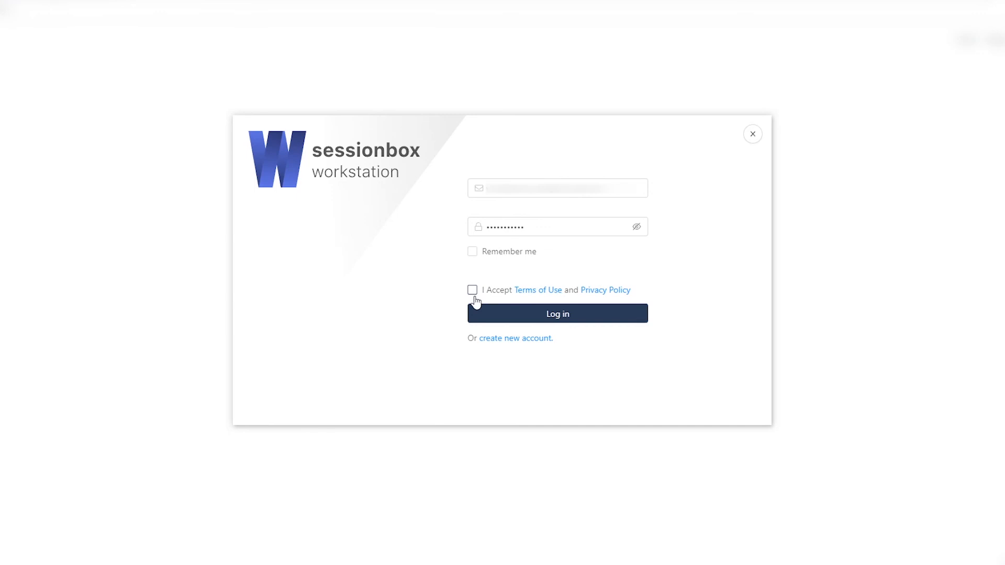
click(557, 313)
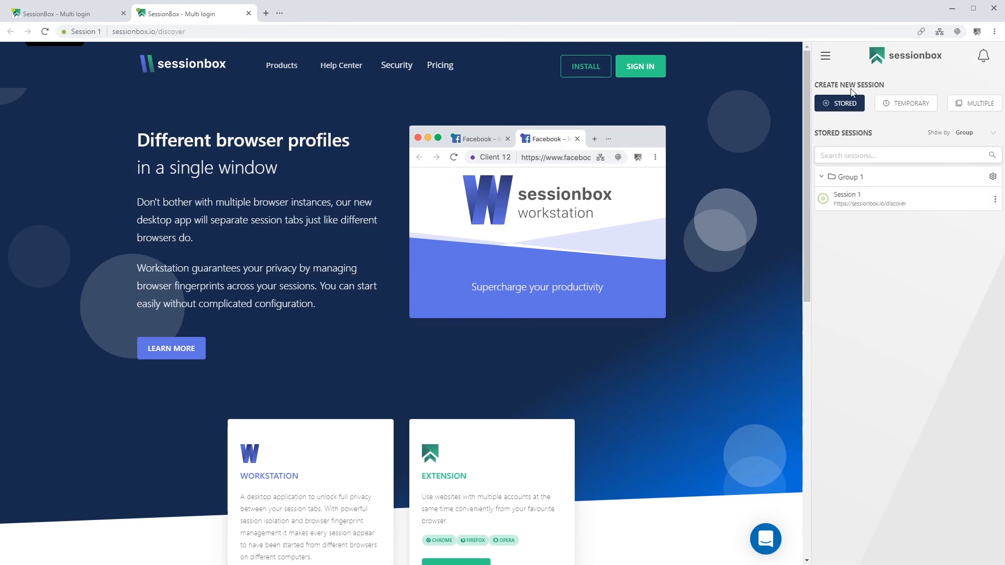
mouse_move(859, 115)
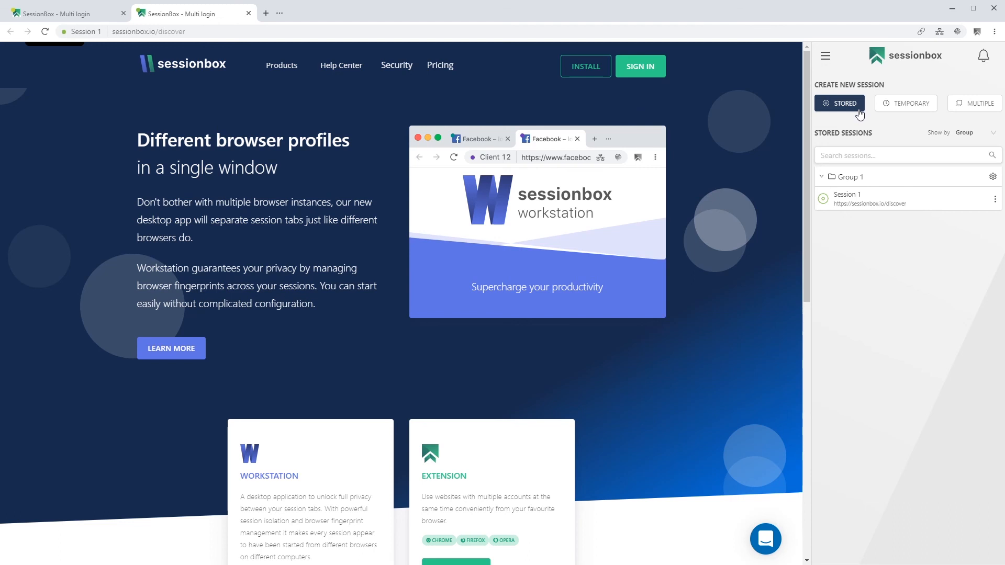
mouse_move(957, 113)
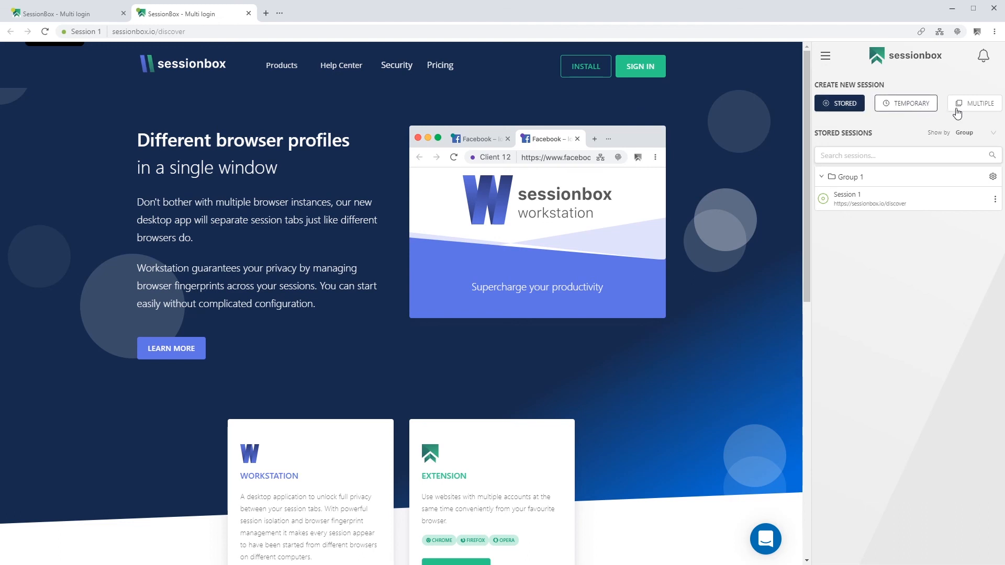
mouse_move(293, 4)
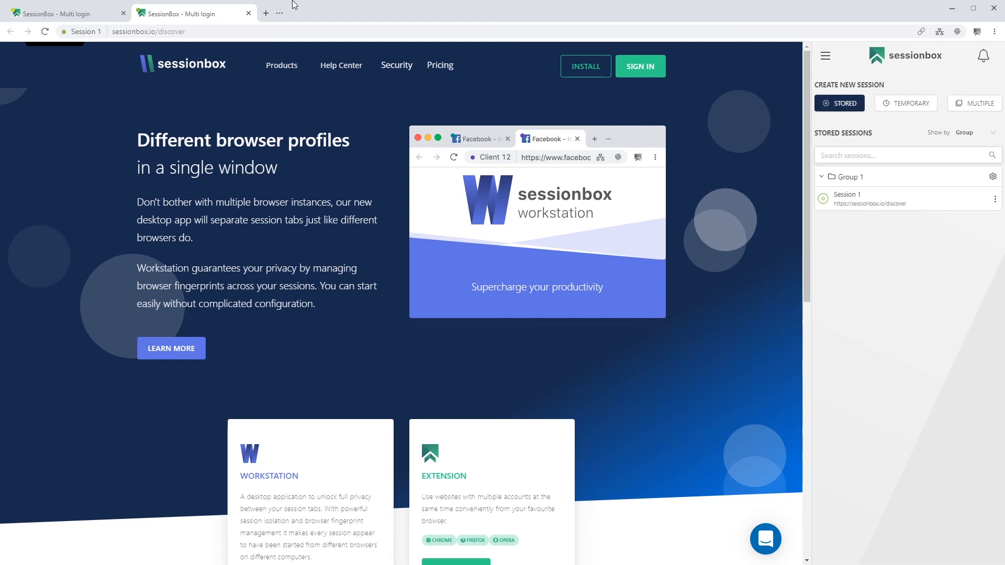